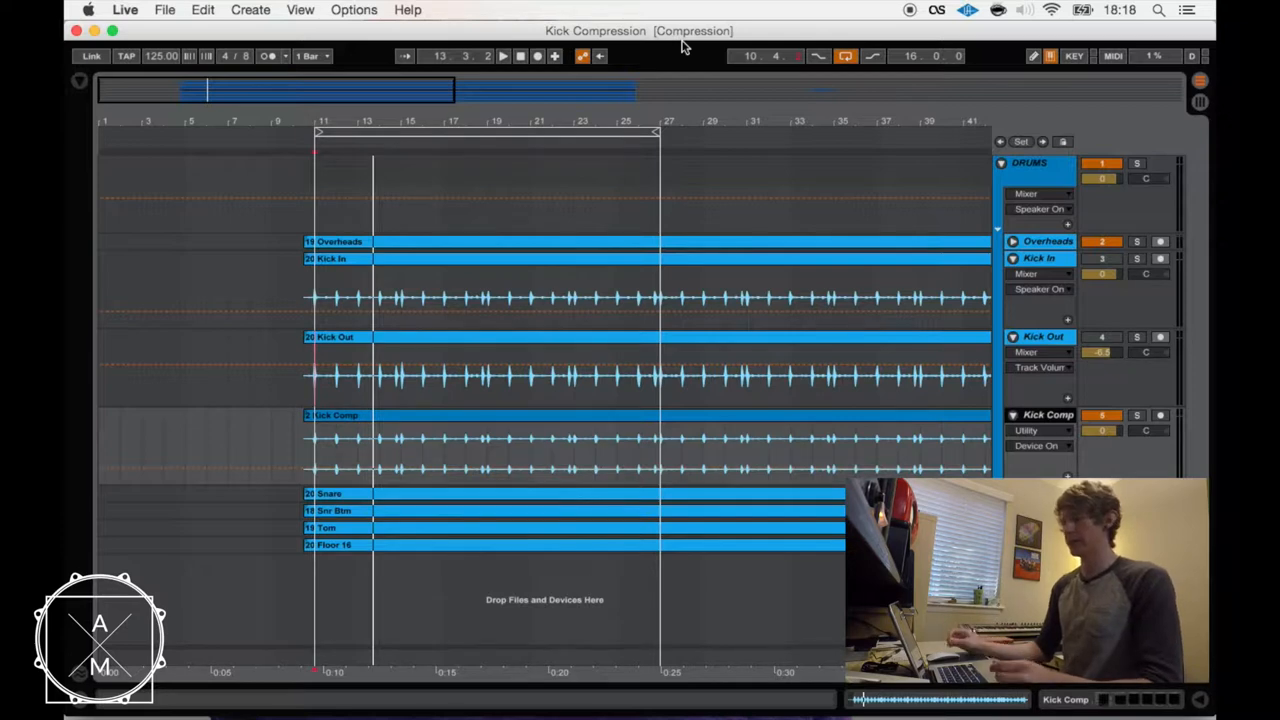
mouse_move(694, 62)
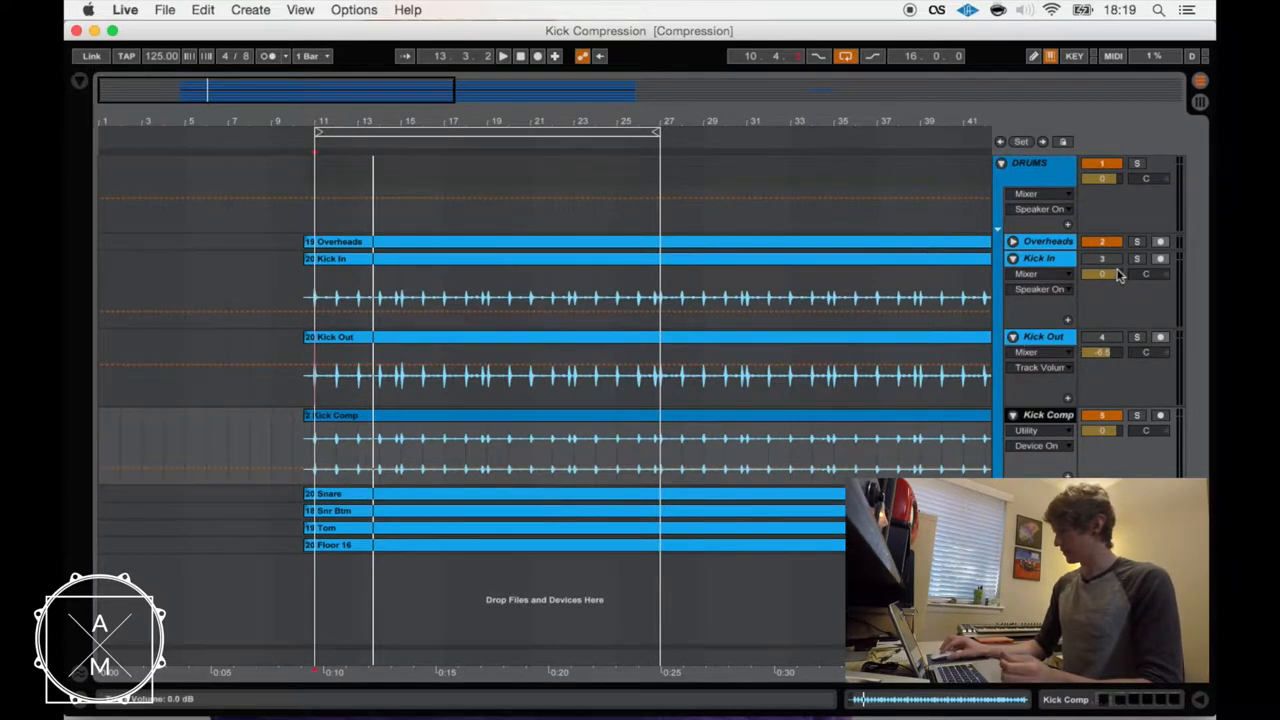
Select the Kick Comp track to show its Compressor, C1, Red 3 and dbx 160 chain.
click(1038, 258)
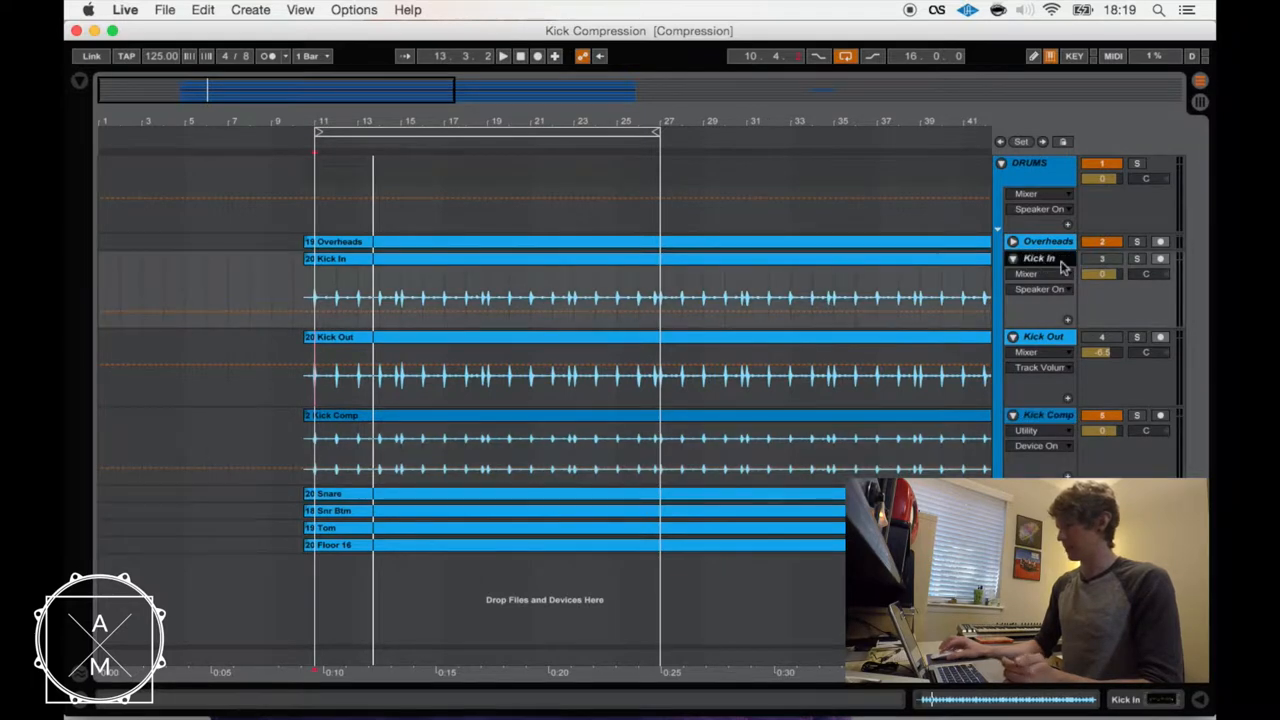
mouse_move(1130, 373)
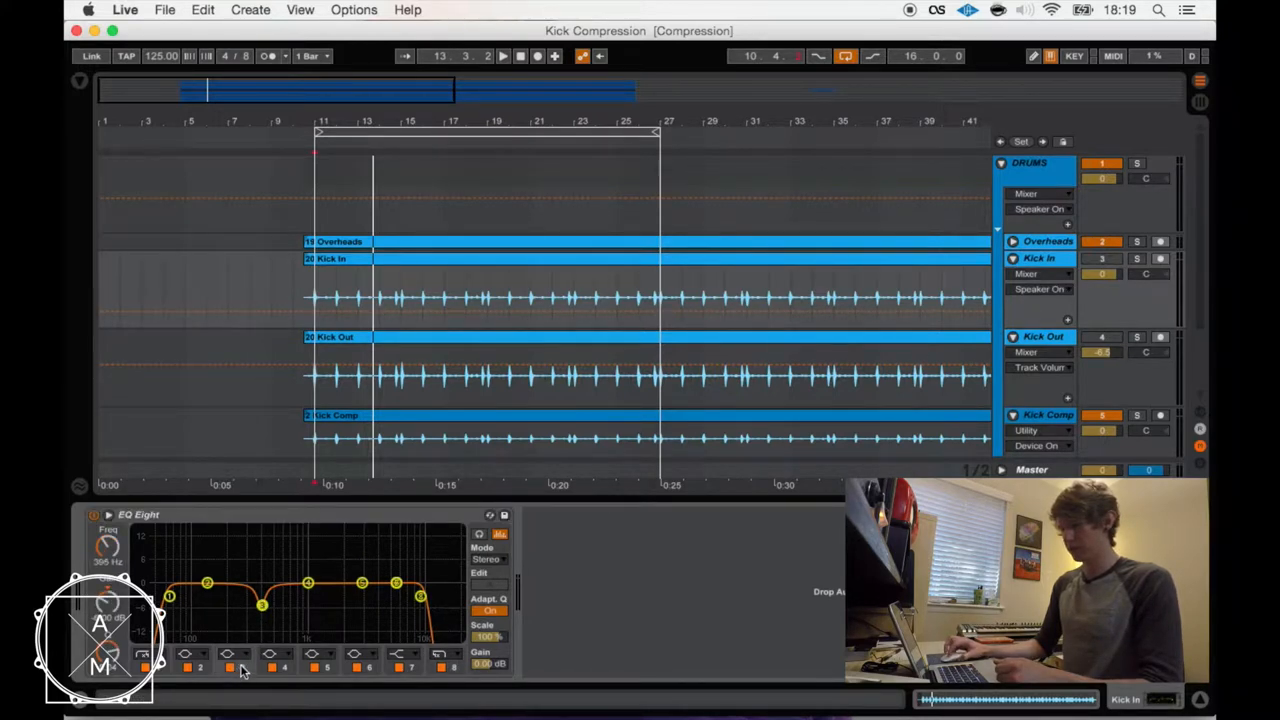
click(1040, 336)
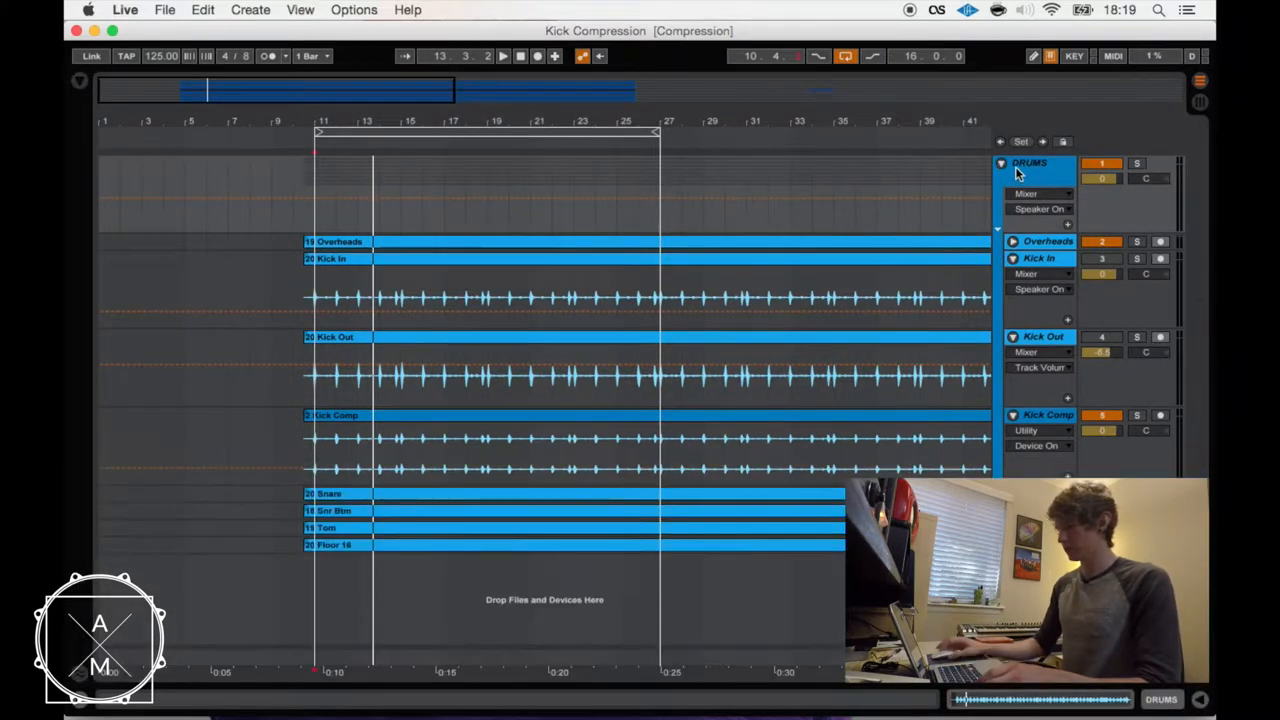
mouse_move(1010, 360)
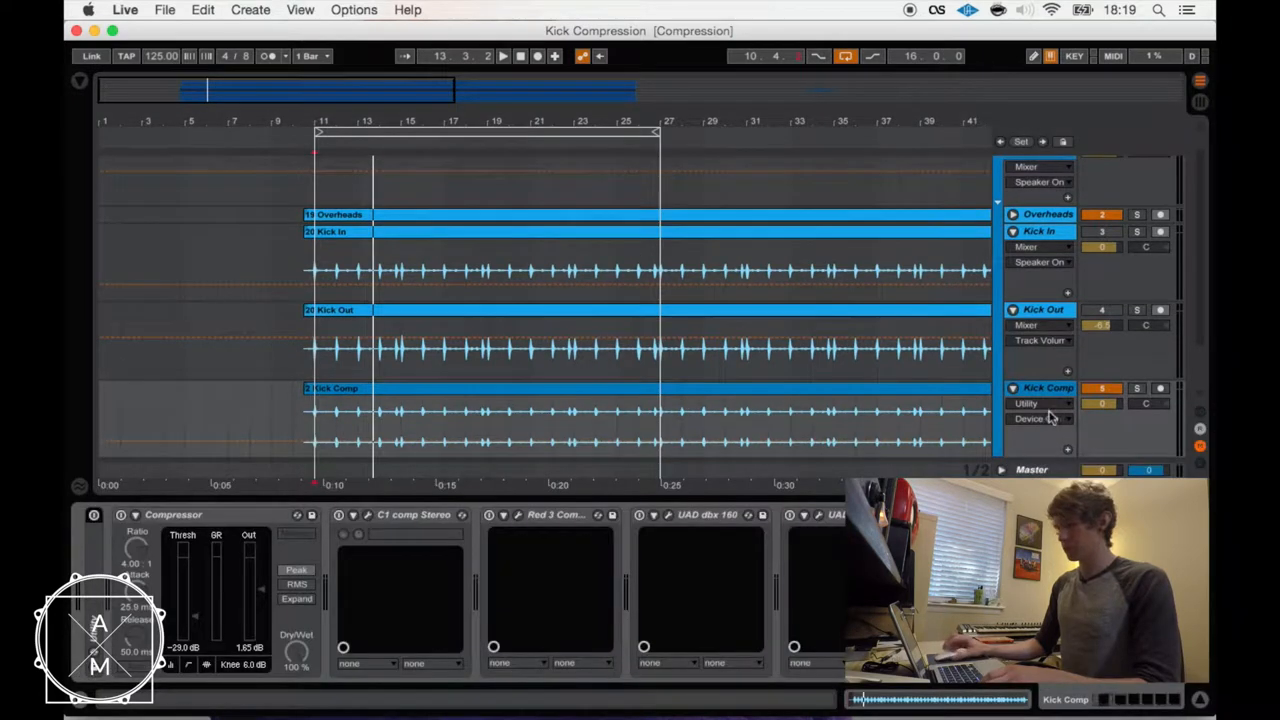
mouse_move(218, 520)
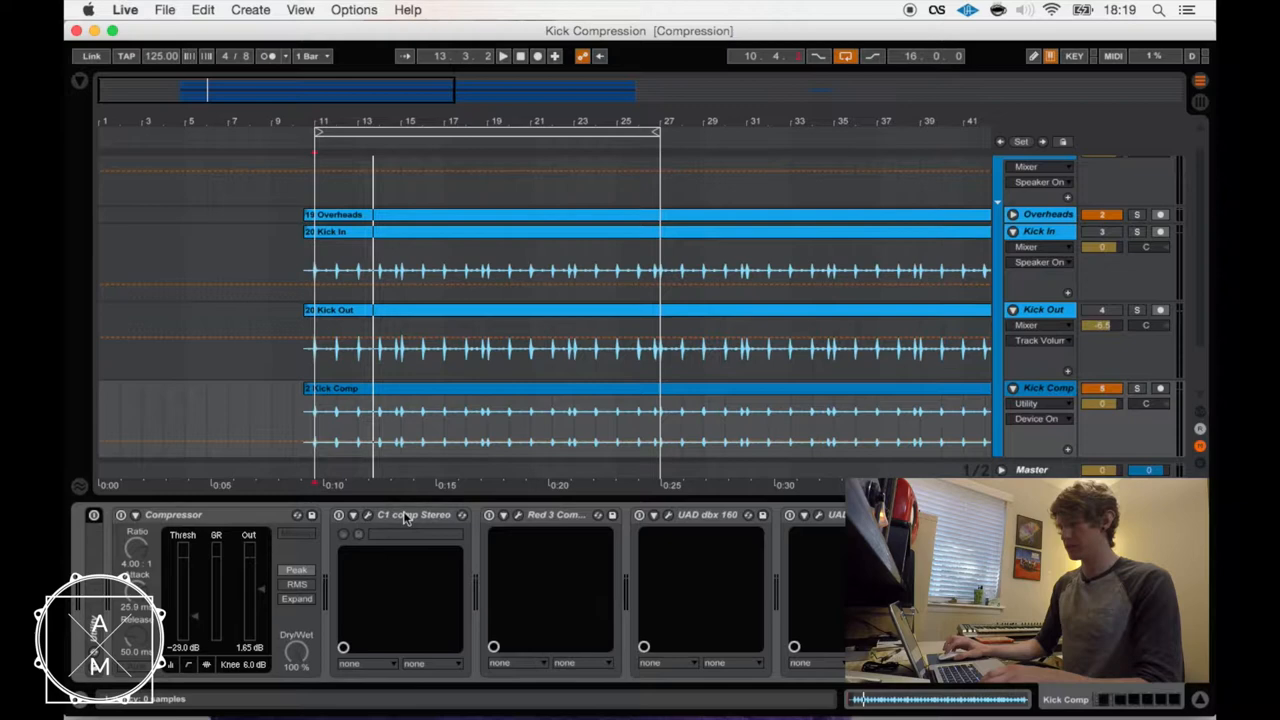
mouse_move(558, 527)
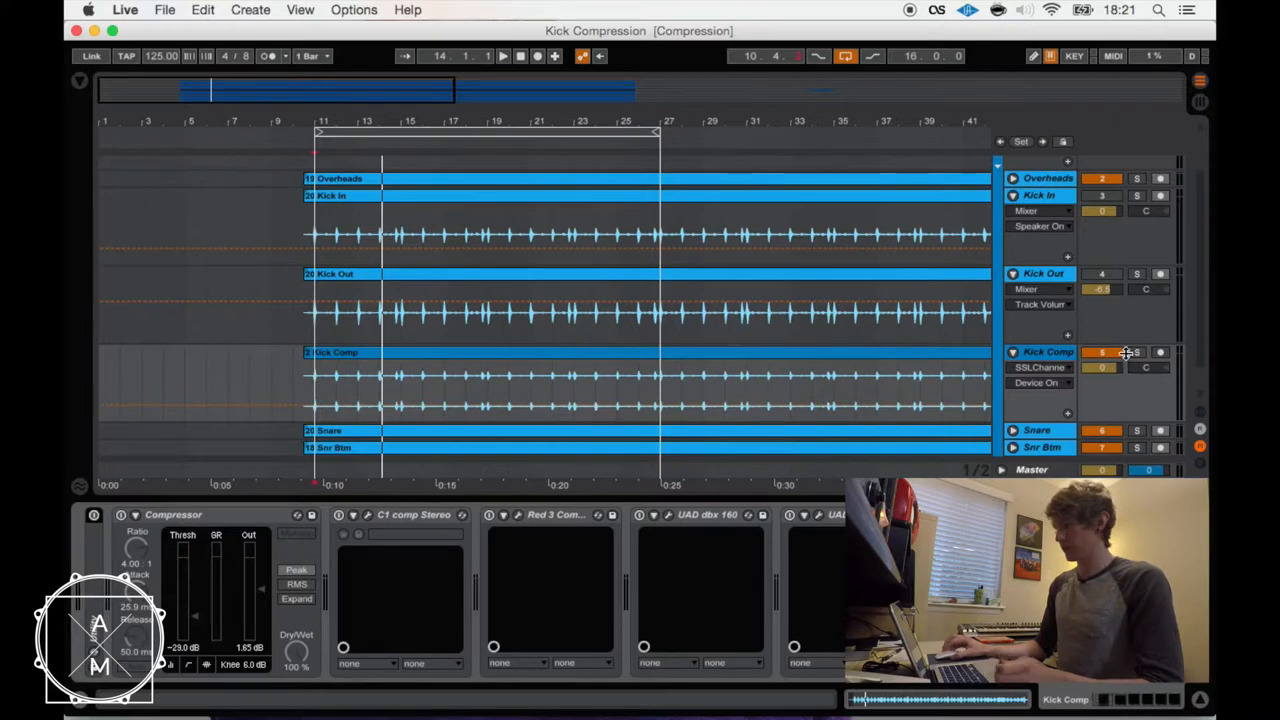
Scroll down to the Kick Comp track and solo it.
scroll(down, 3)
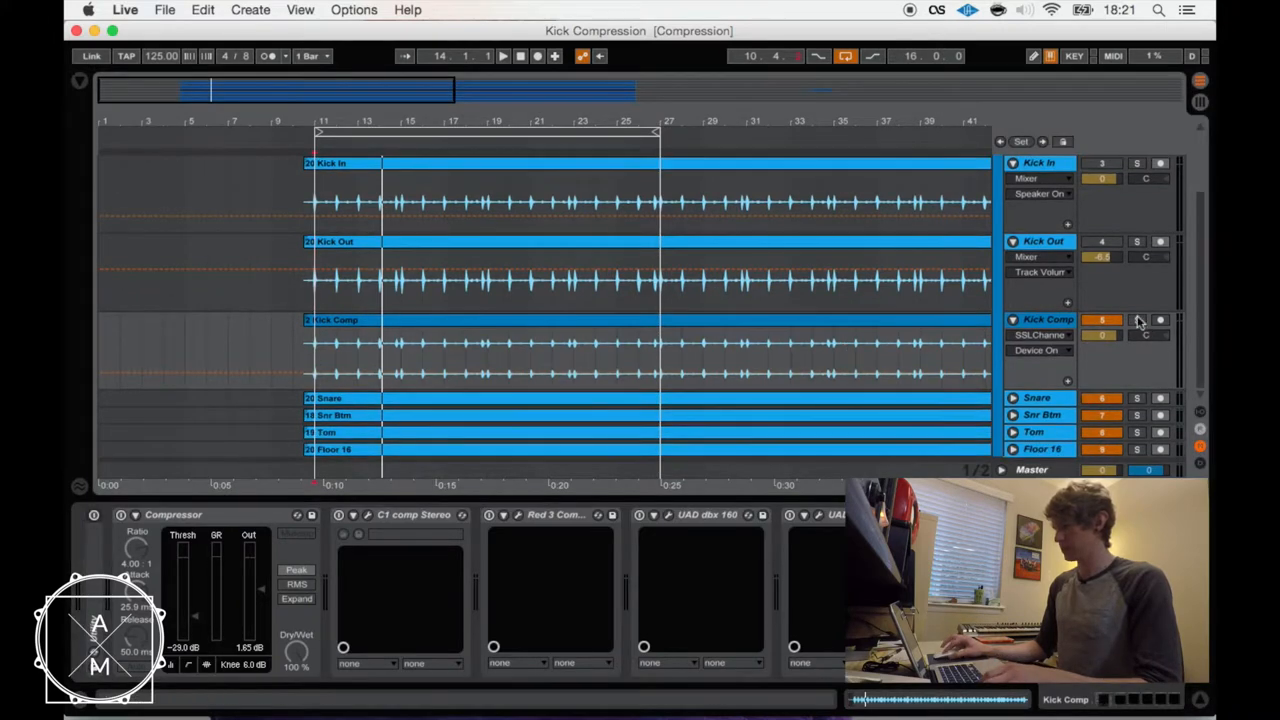
click(1137, 319)
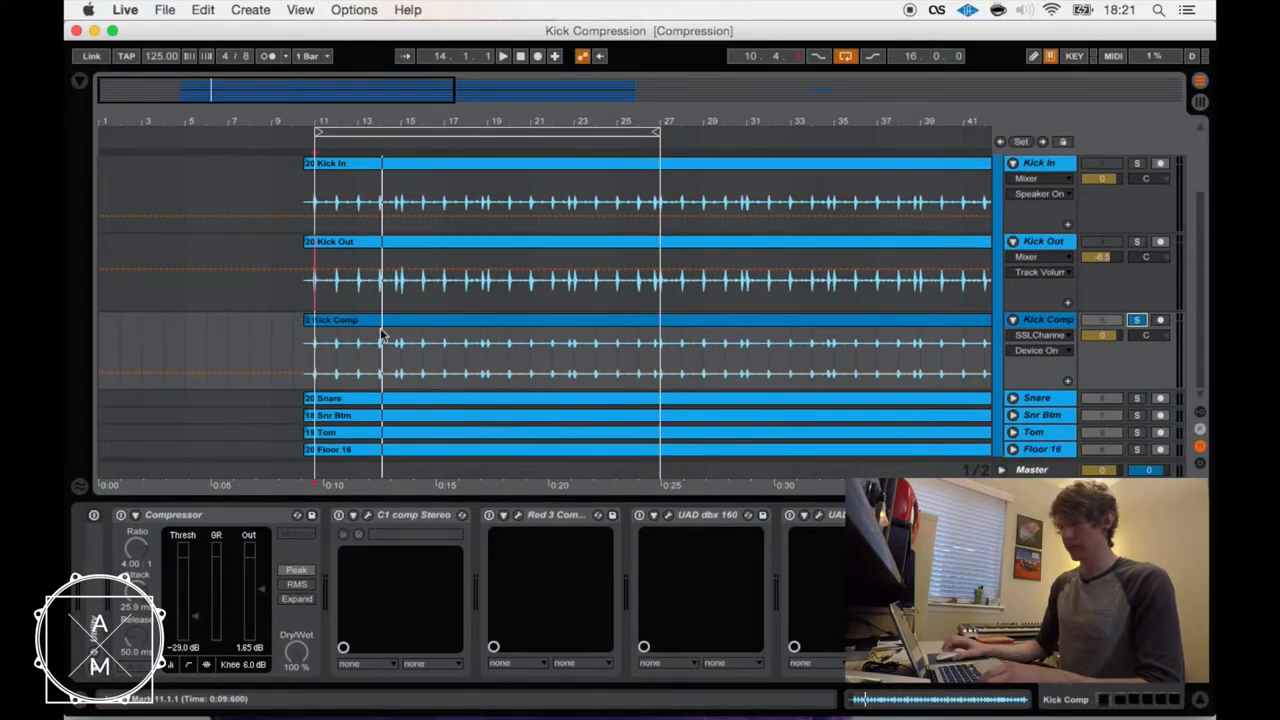
mouse_move(285, 468)
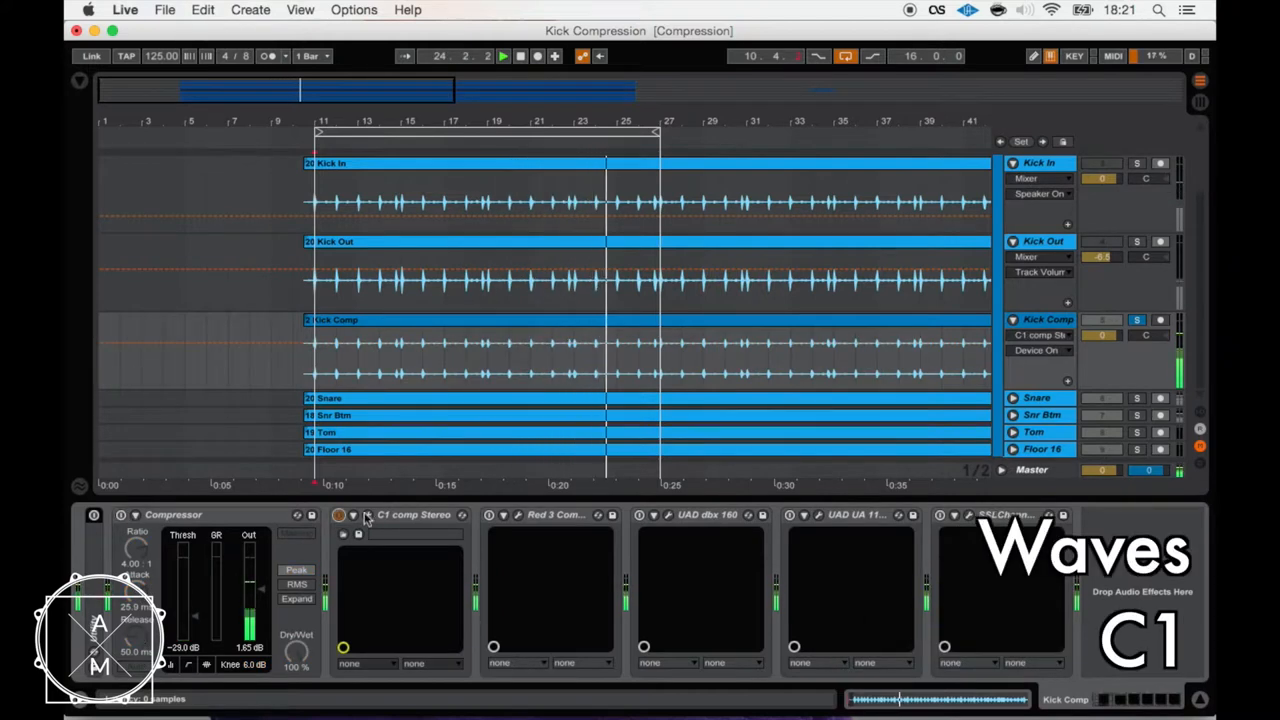
Open and close the Waves C1 panel, then enable Red 3 and open its panel.
click(369, 515)
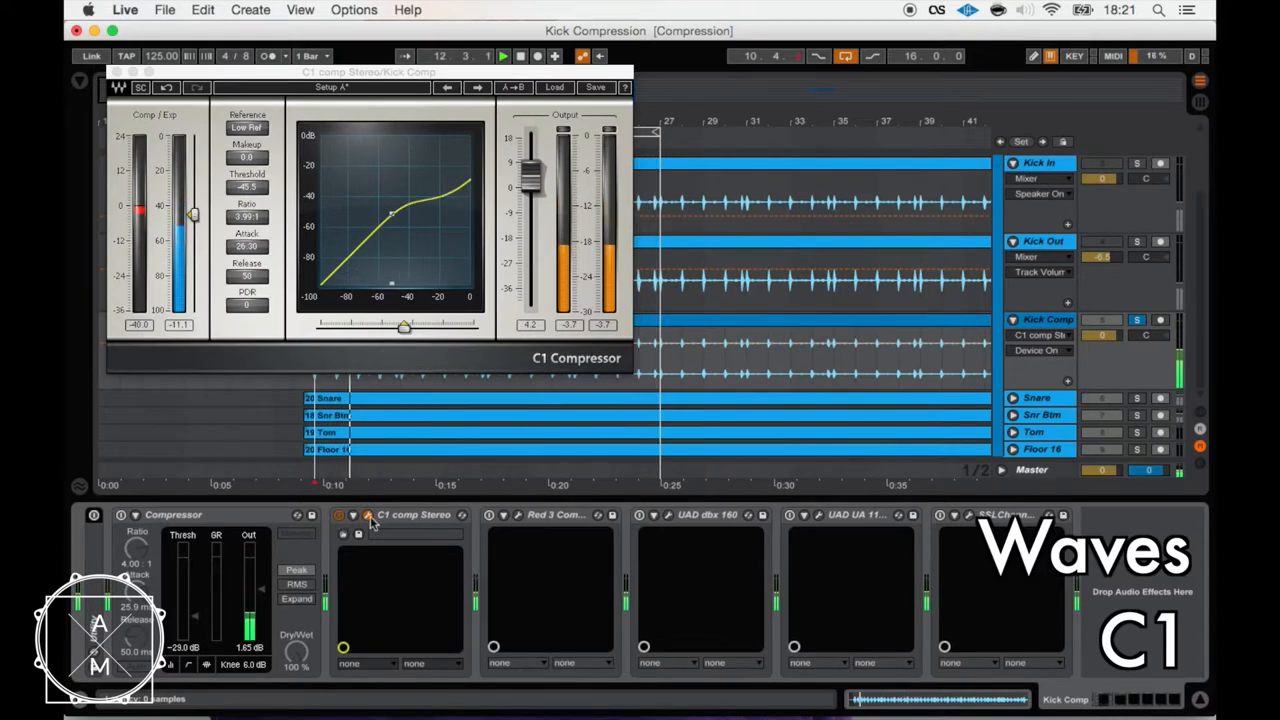
click(340, 515)
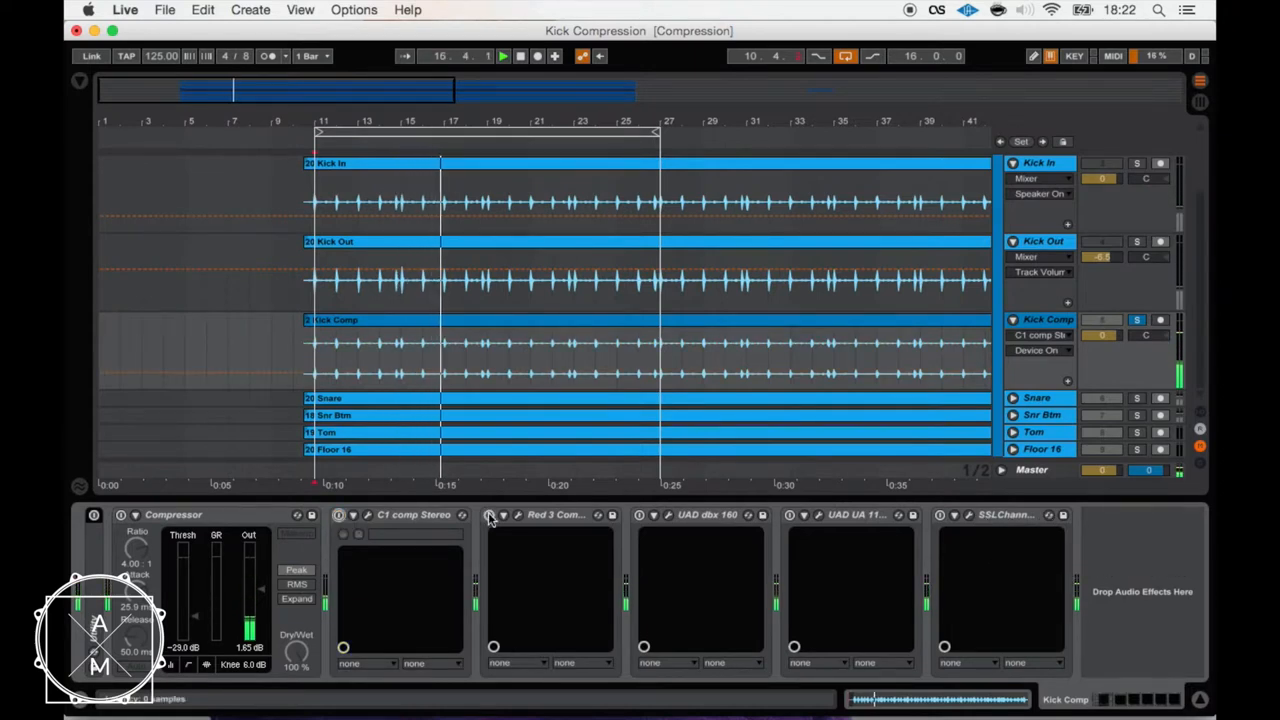
click(518, 515)
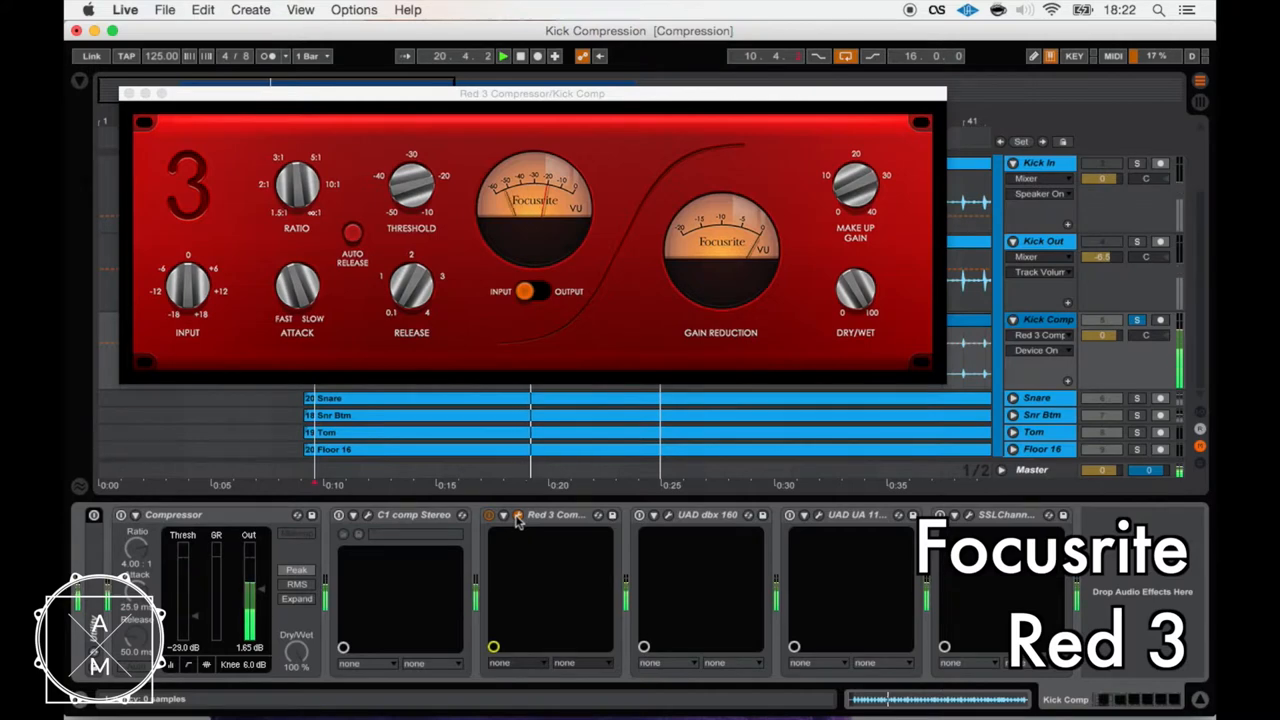
click(518, 517)
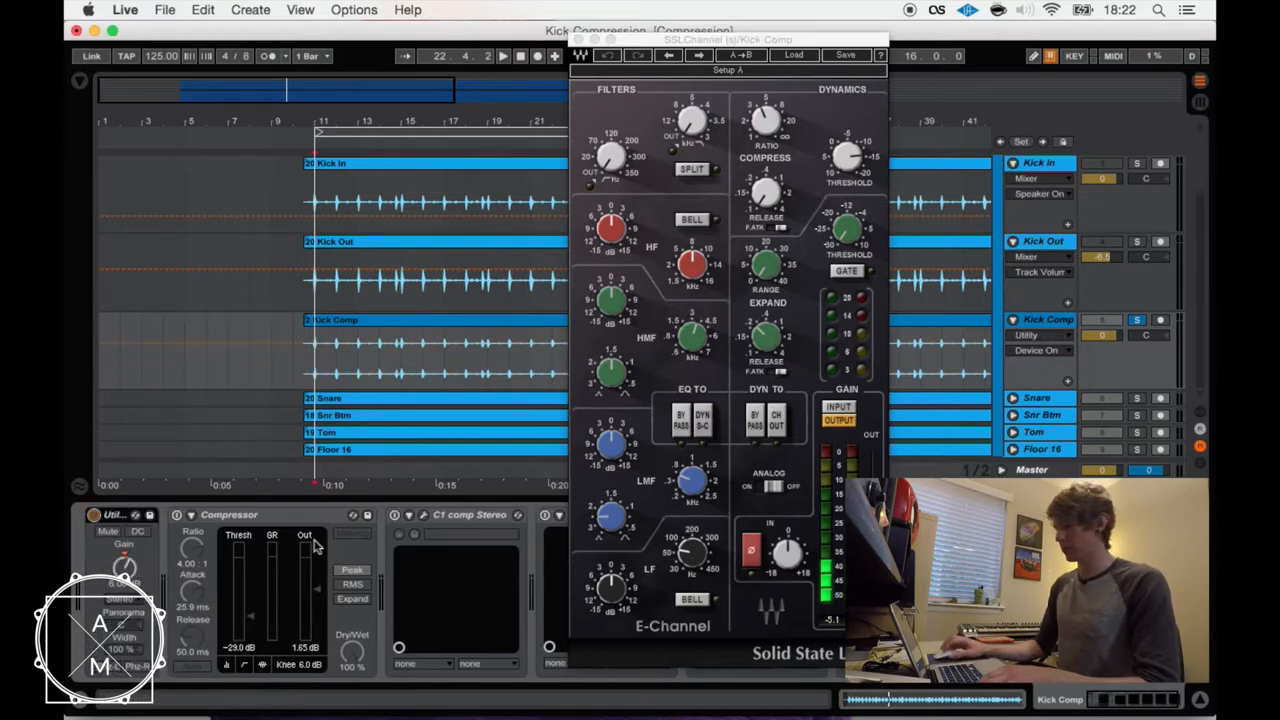
Drag the SSL Channel panel toward the centre of the screen.
drag(727, 40, 689, 27)
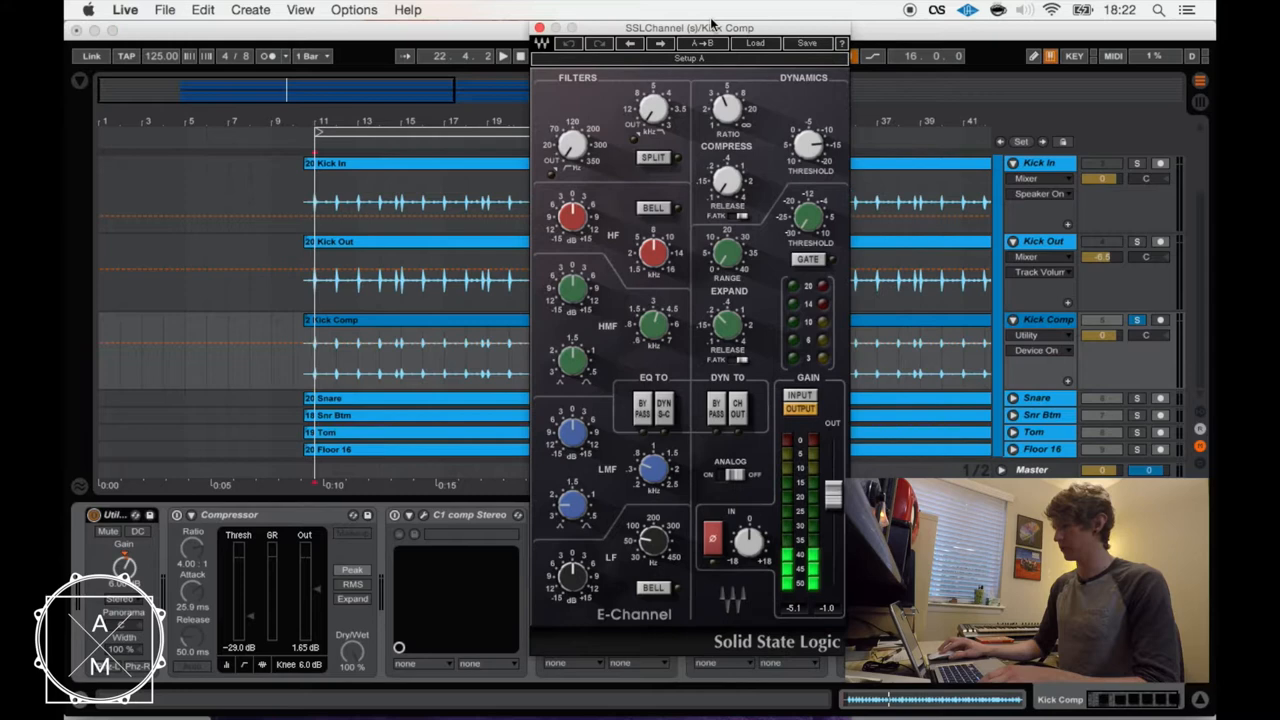
drag(690, 27, 635, 27)
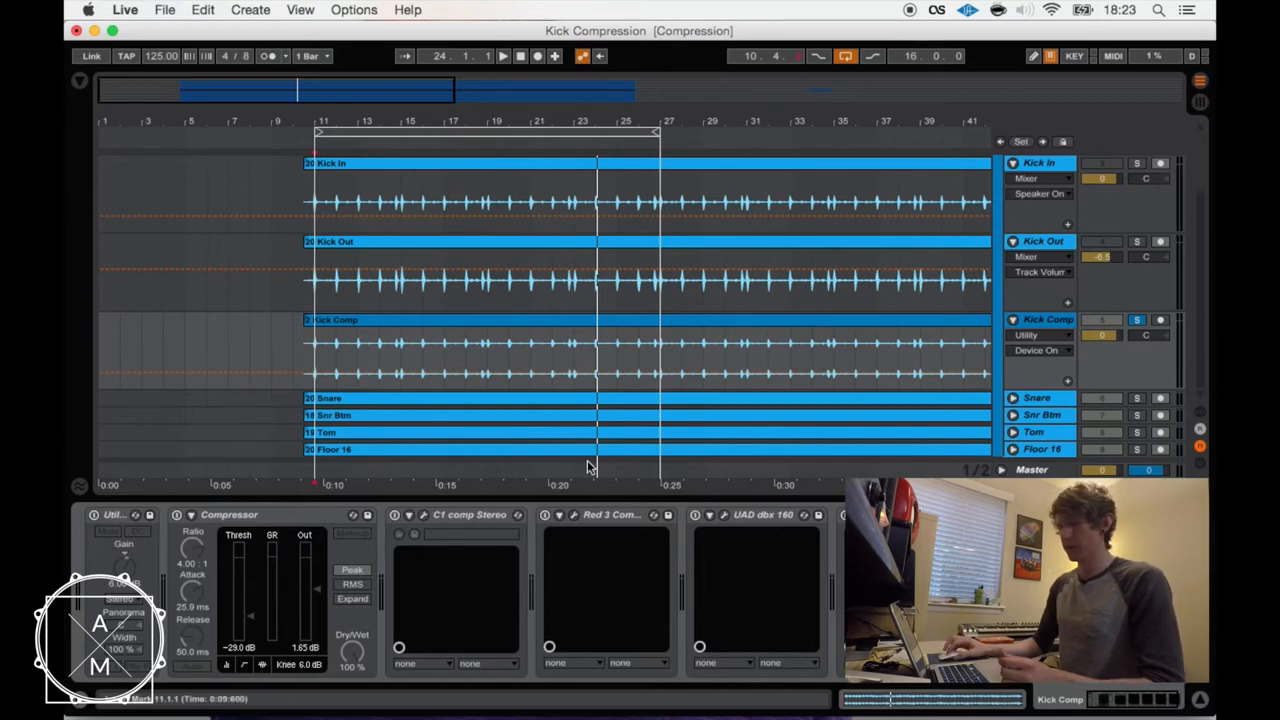
Open the SSL Channel panel and adjust its Dynamics Threshold knob.
click(178, 514)
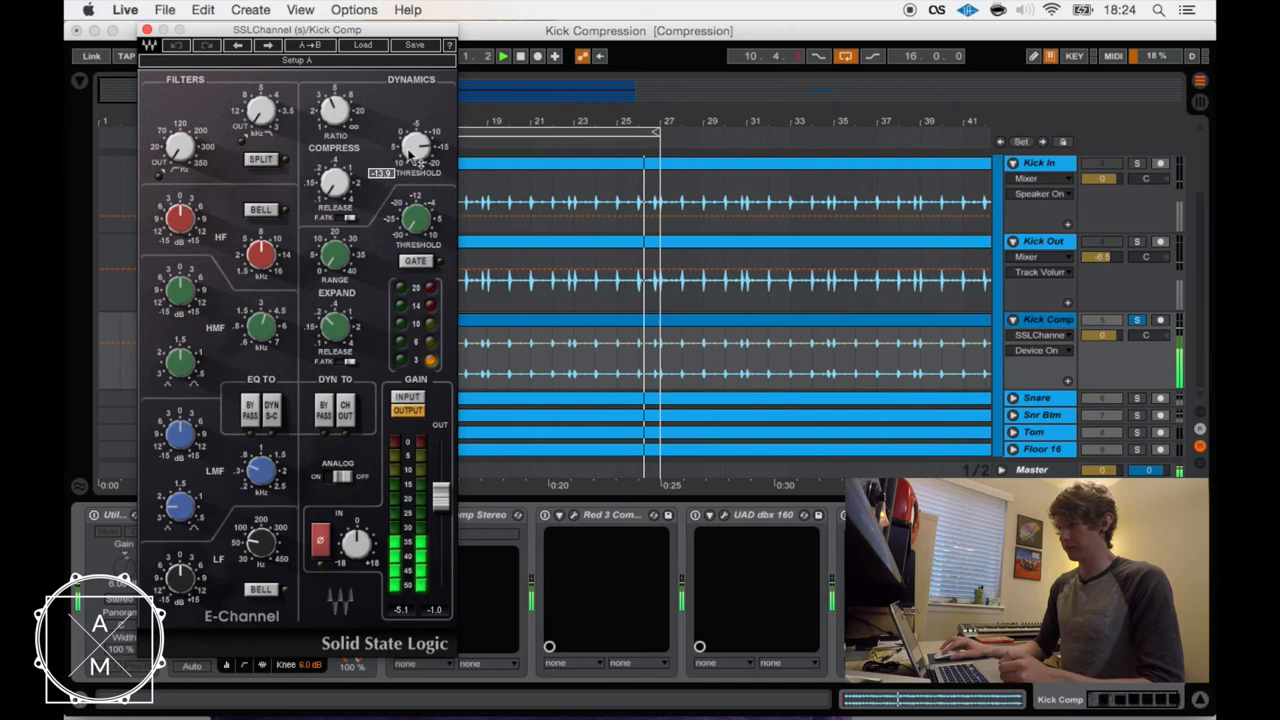
drag(415, 147, 420, 140)
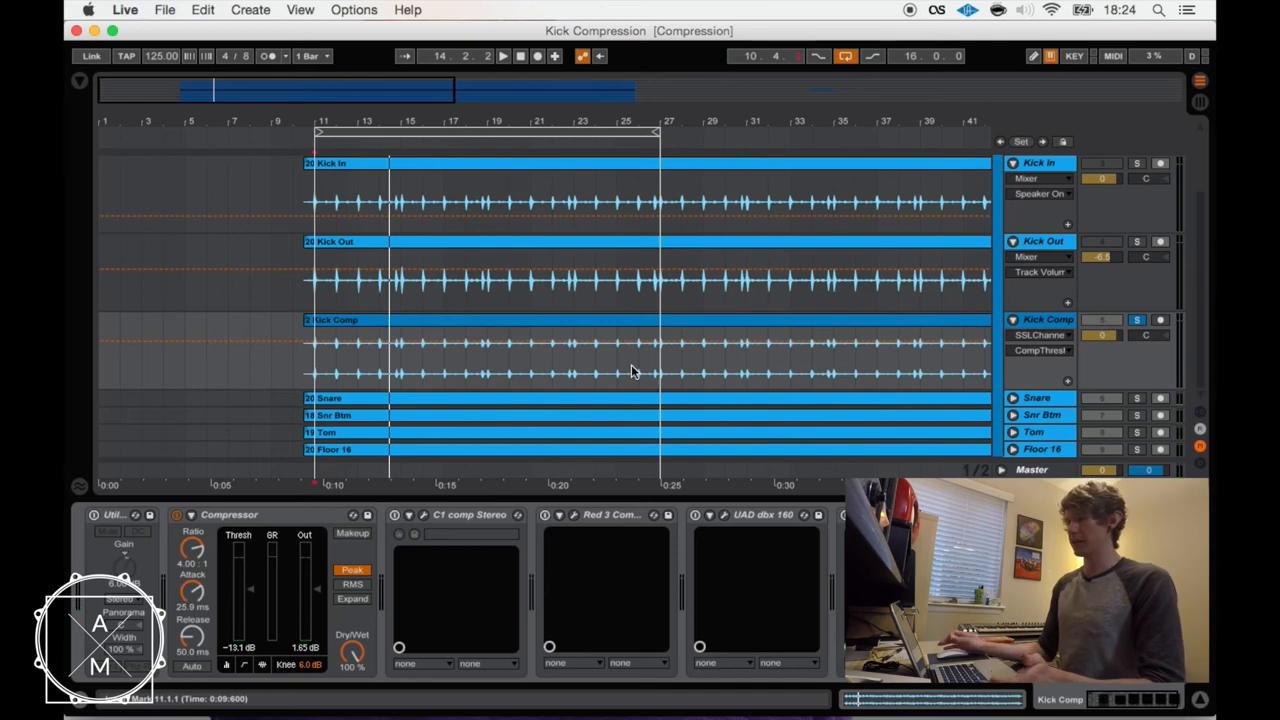
mouse_move(540, 385)
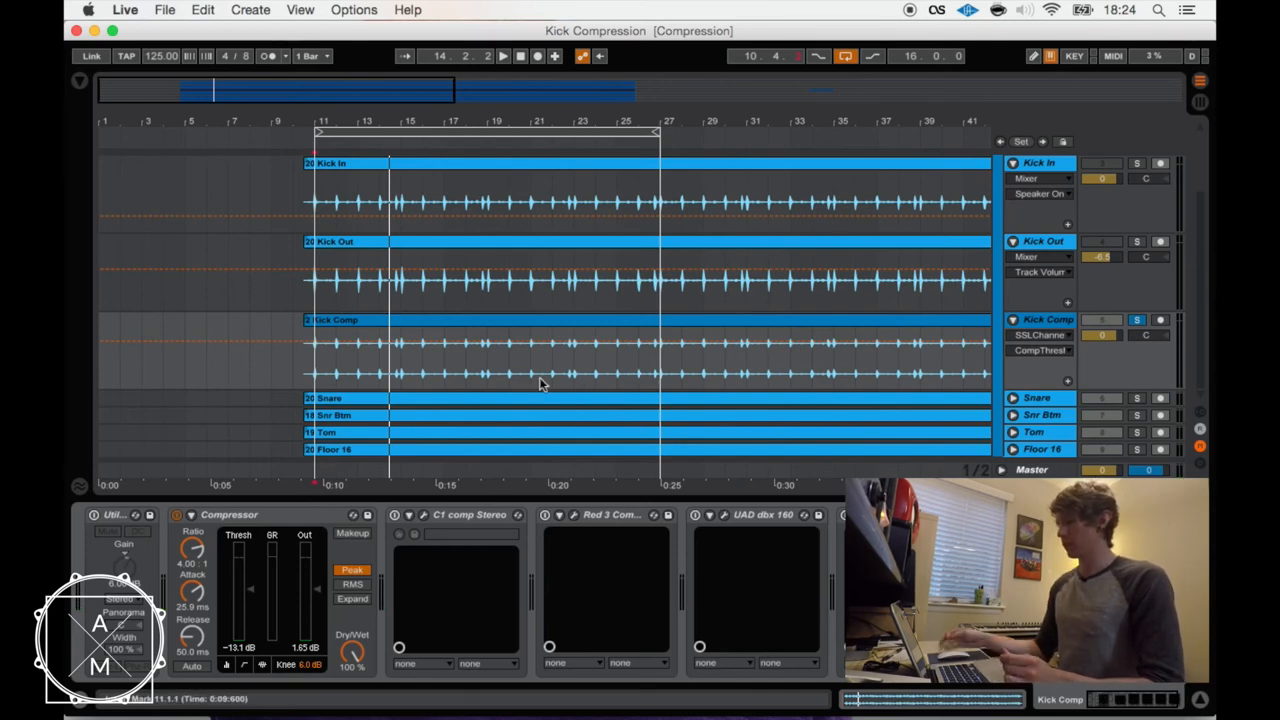